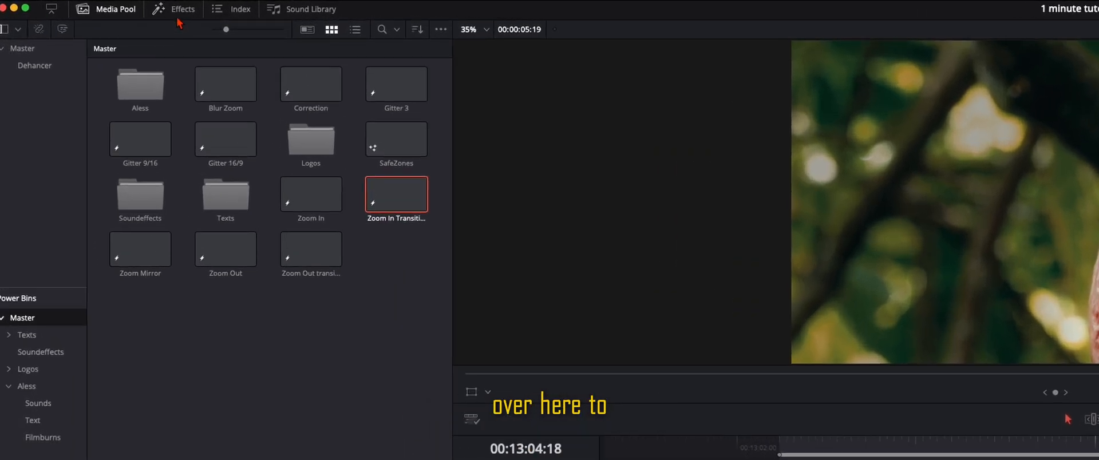
Drop an Adjustment Clip from the Effects toolbox onto V2 spanning the cut and select it.
click(183, 8)
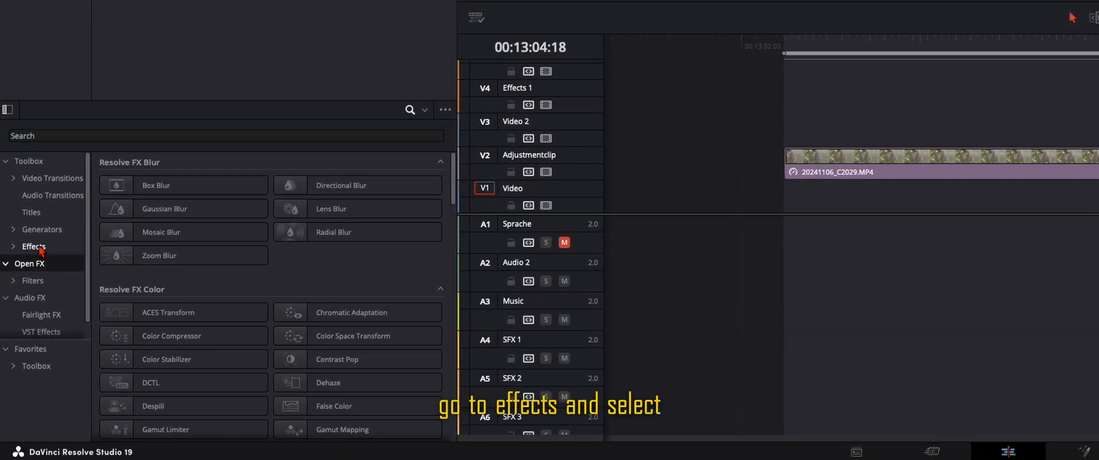
click(33, 246)
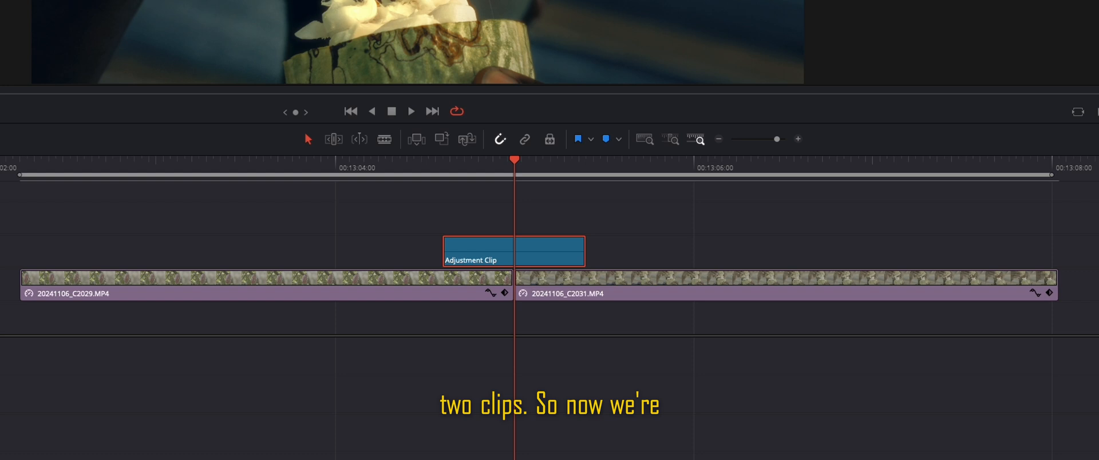
click(513, 251)
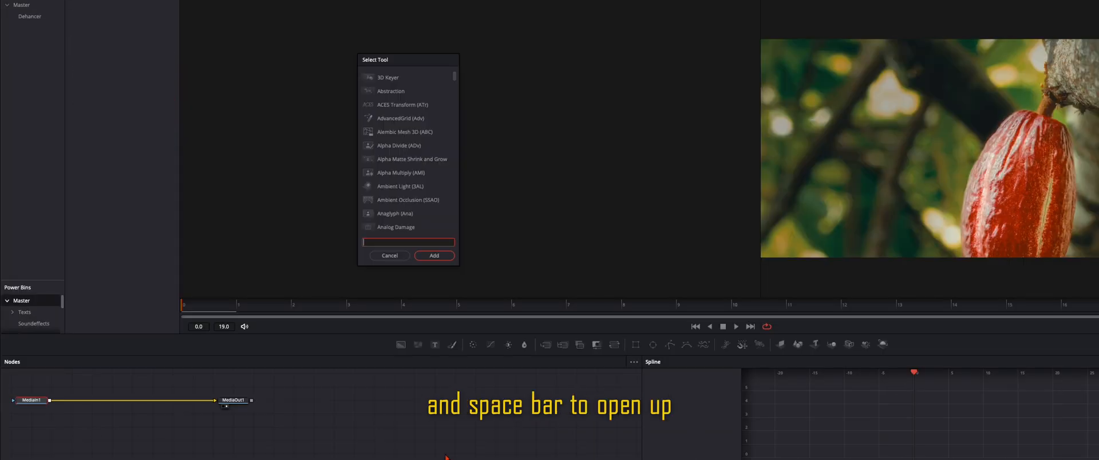
Add a Transform (Xf) node via Select Tool, searching 'trans'.
text(trans)
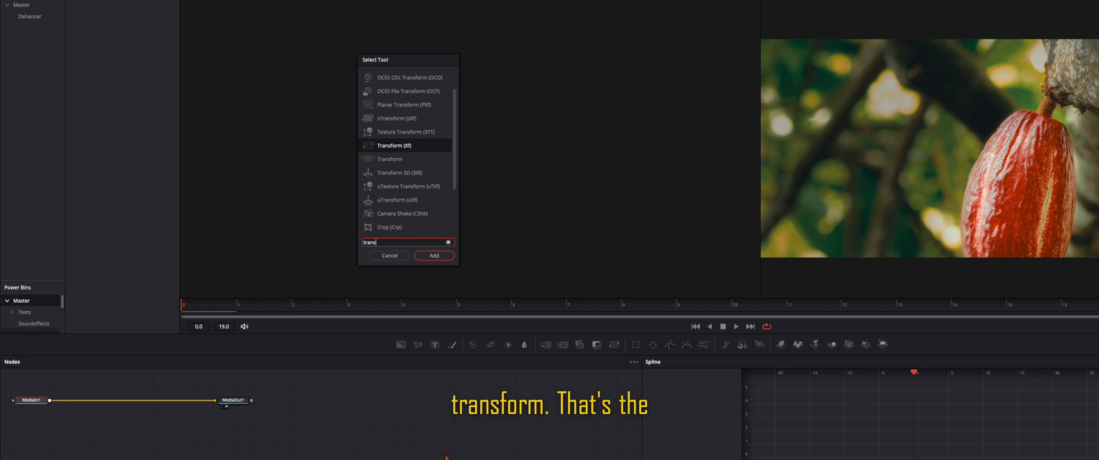
click(434, 255)
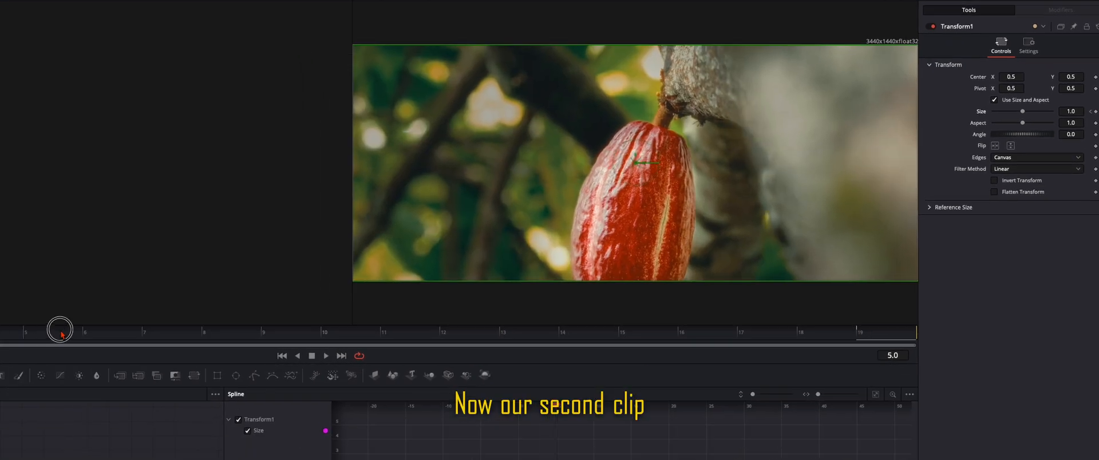
Keyframe Size to 1.15 at frame 9, then begin the 0.6 zoom-out keyframe after the cut.
drag(61, 332, 324, 332)
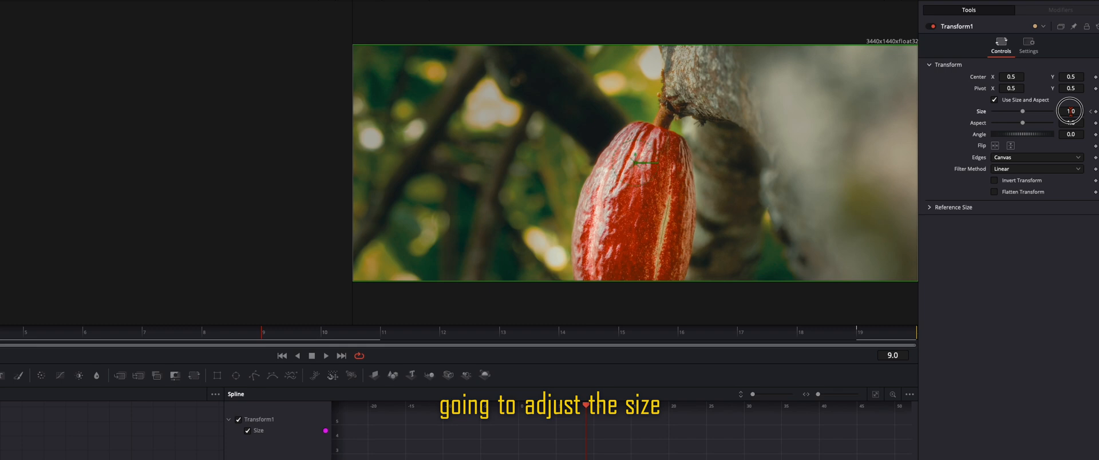
text(1.15)
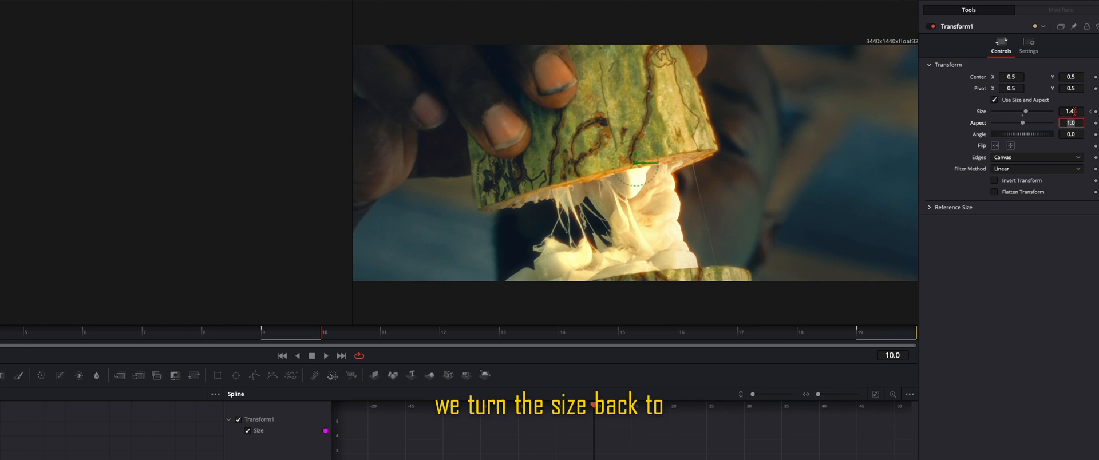
click(1071, 112)
text(0.6)
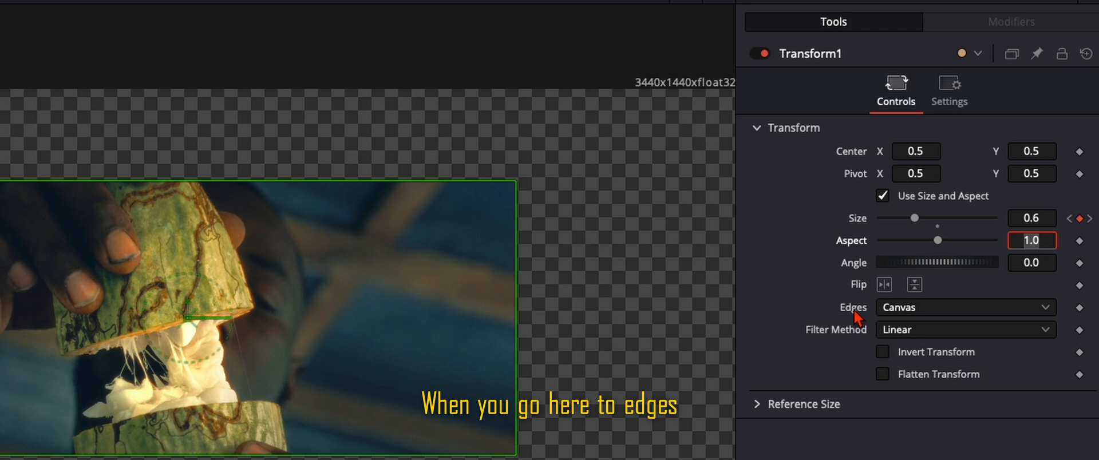
Set the Transform's Edges mode to Mirror.
click(964, 307)
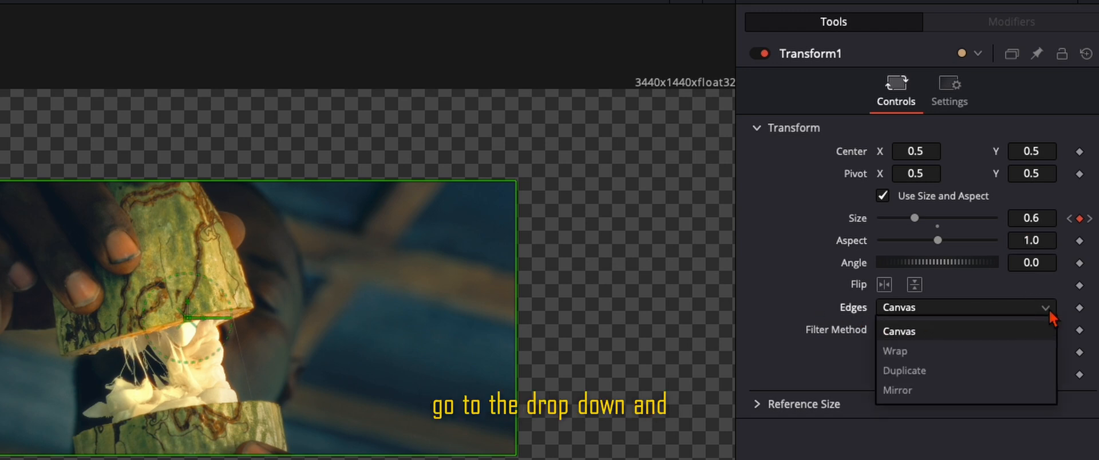
click(896, 389)
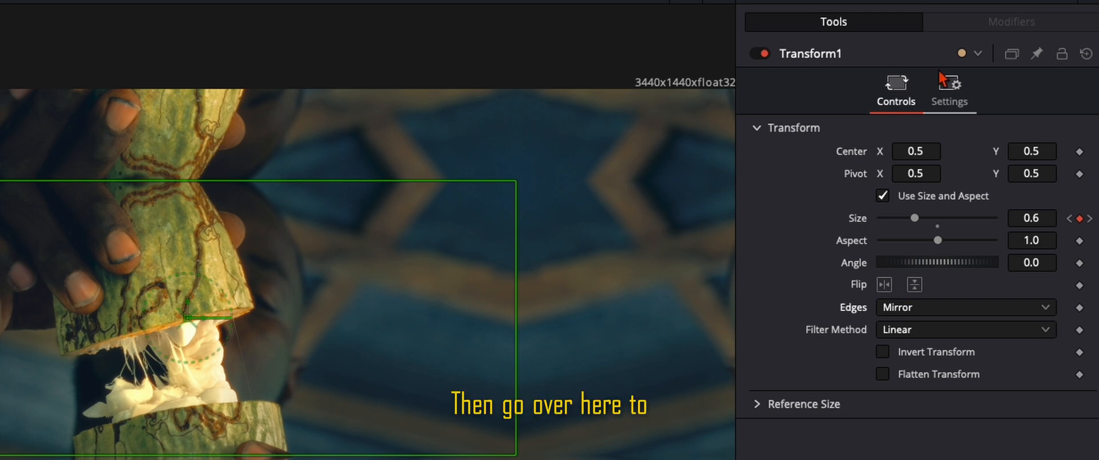
Enable Motion Blur in Transform settings with Quality 6 and Shutter Angle about 252.
click(948, 90)
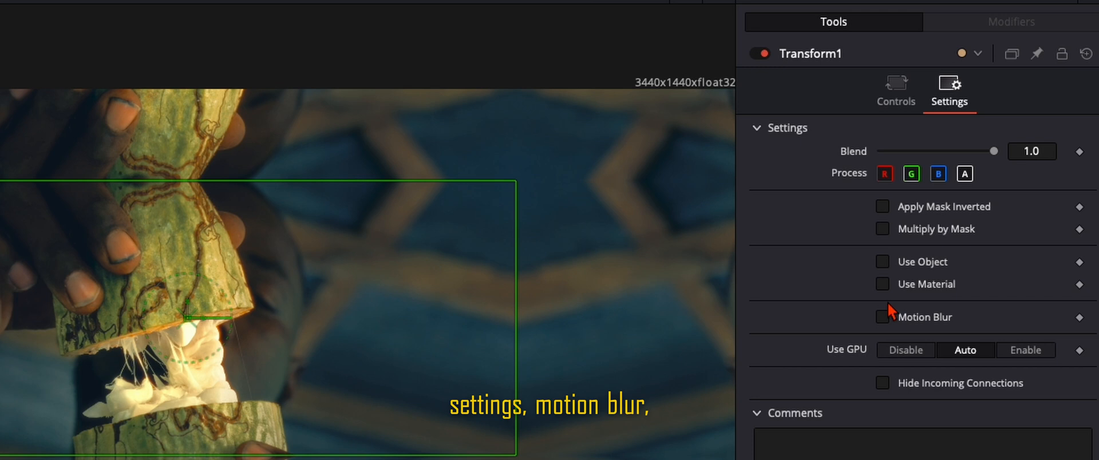
click(882, 317)
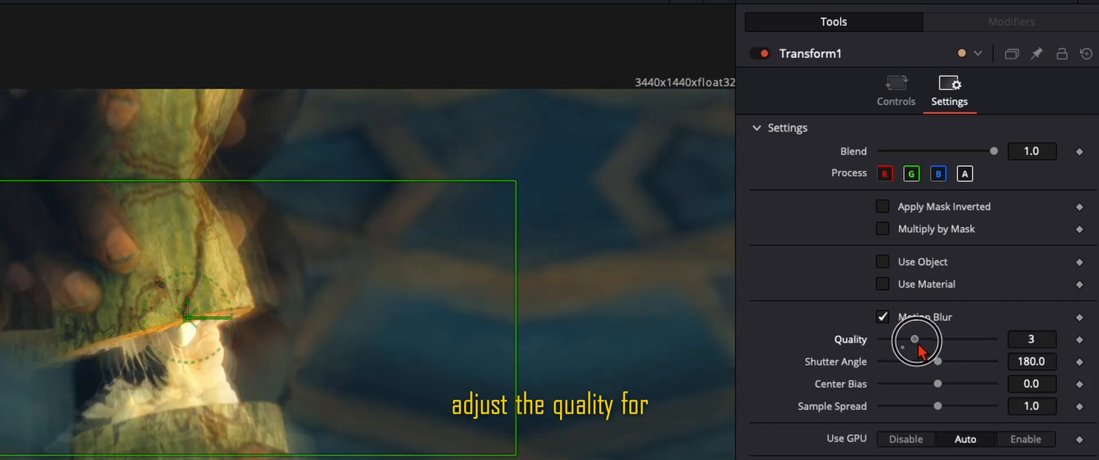
drag(915, 340, 948, 340)
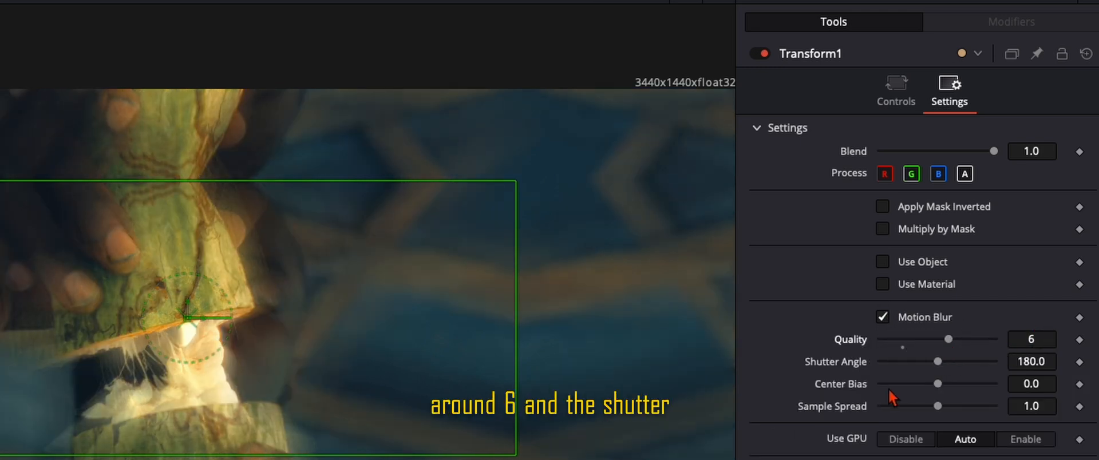
drag(936, 362, 961, 362)
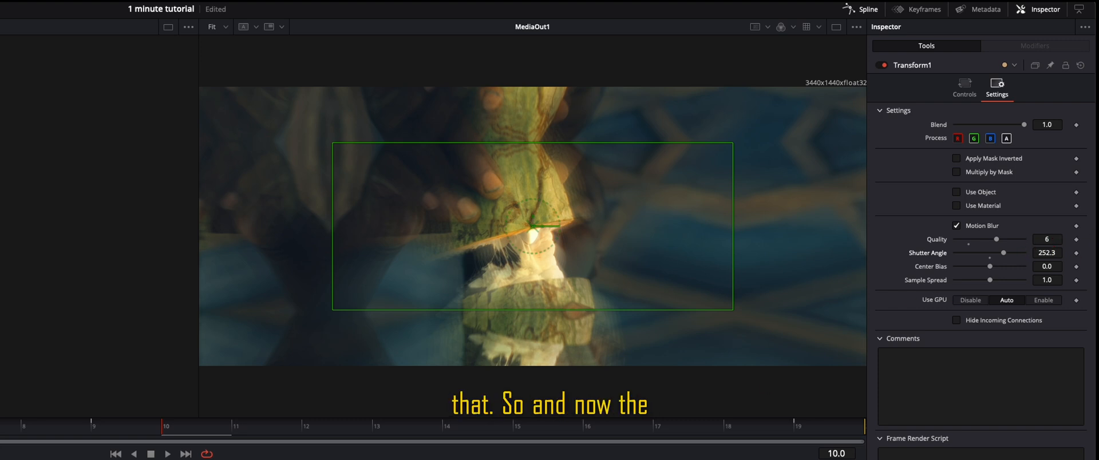
Show the Size curve in the Spline editor and smooth all its keyframes (S).
click(867, 9)
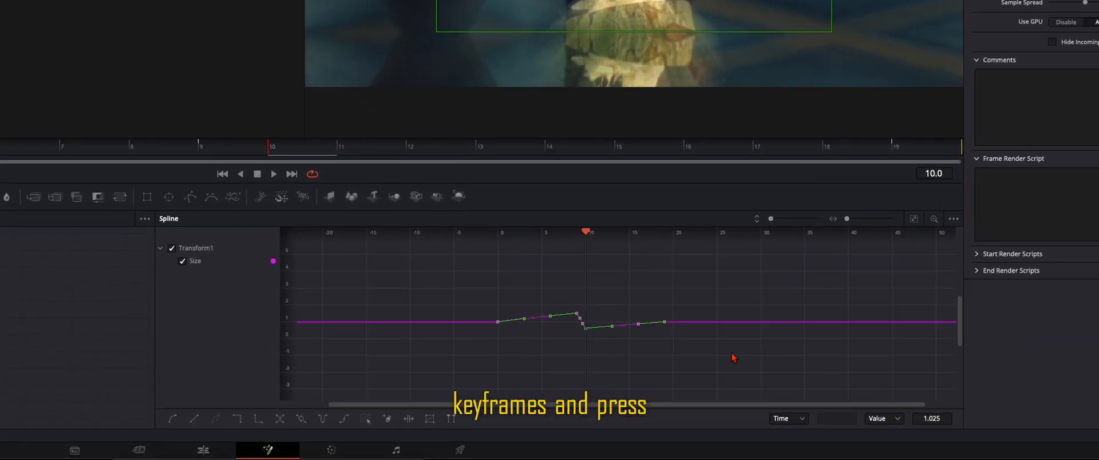
key(s)
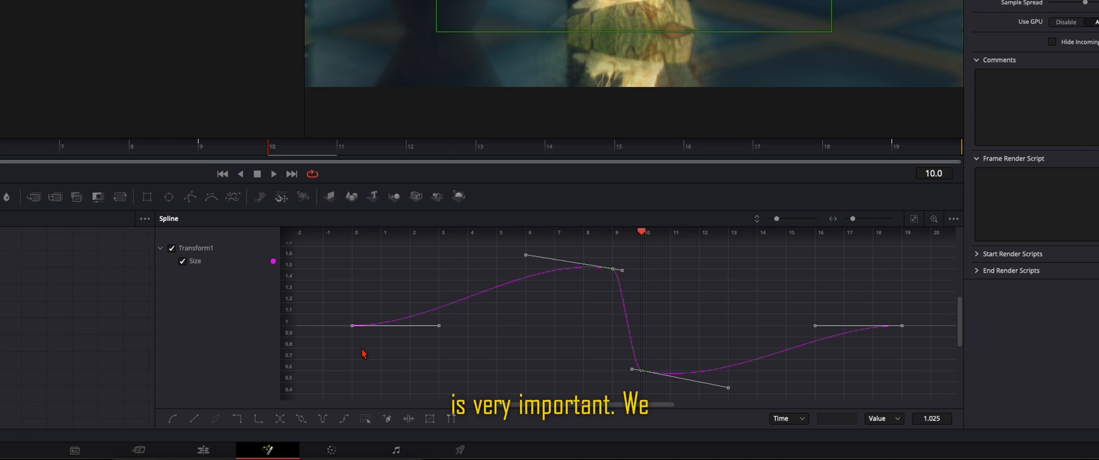
mouse_move(390, 333)
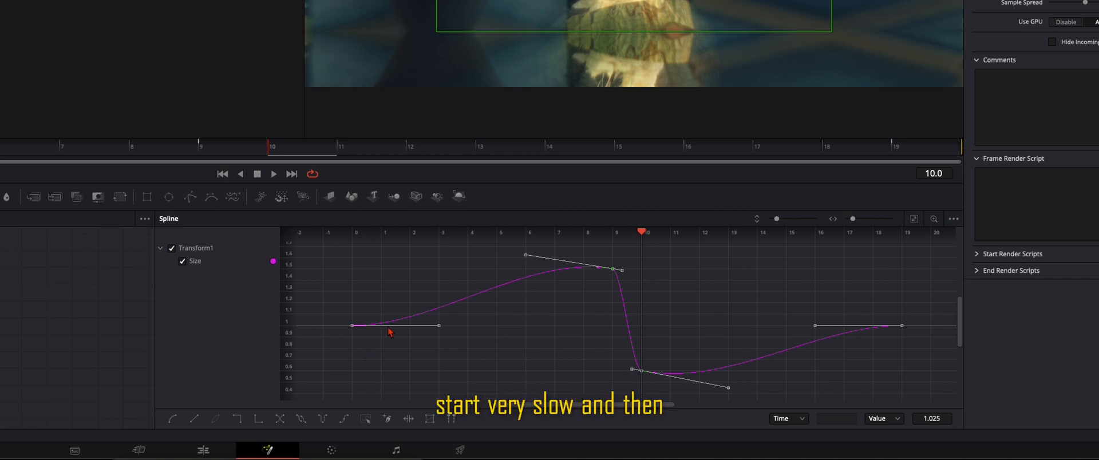
mouse_move(639, 322)
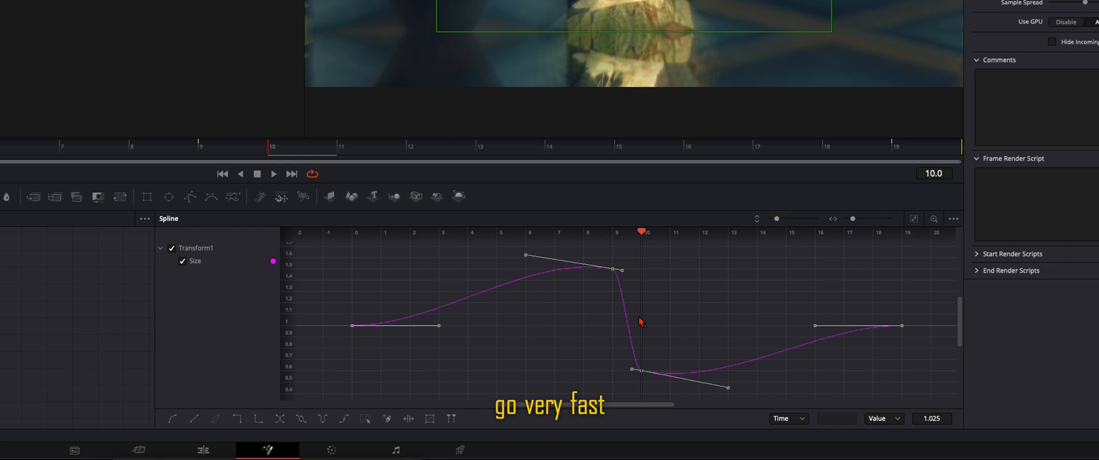
mouse_move(430, 349)
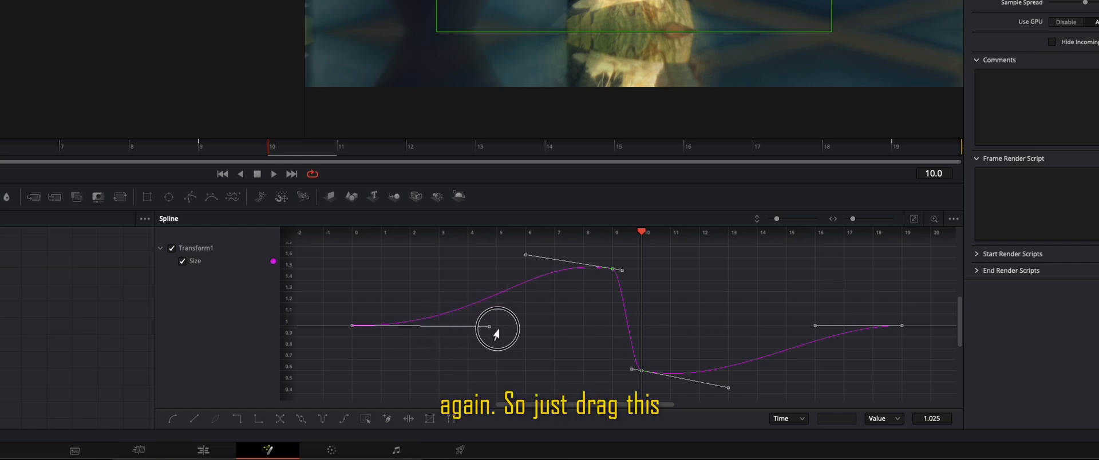
Lengthen the first keyframe's ease handle and steepen the handles around the cut for a sharp snap.
drag(496, 330, 605, 326)
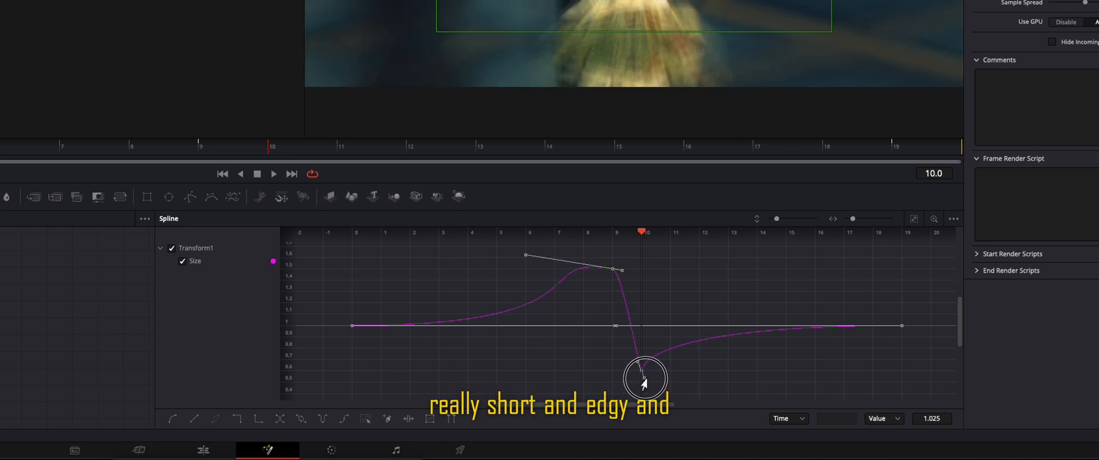
drag(641, 377, 612, 270)
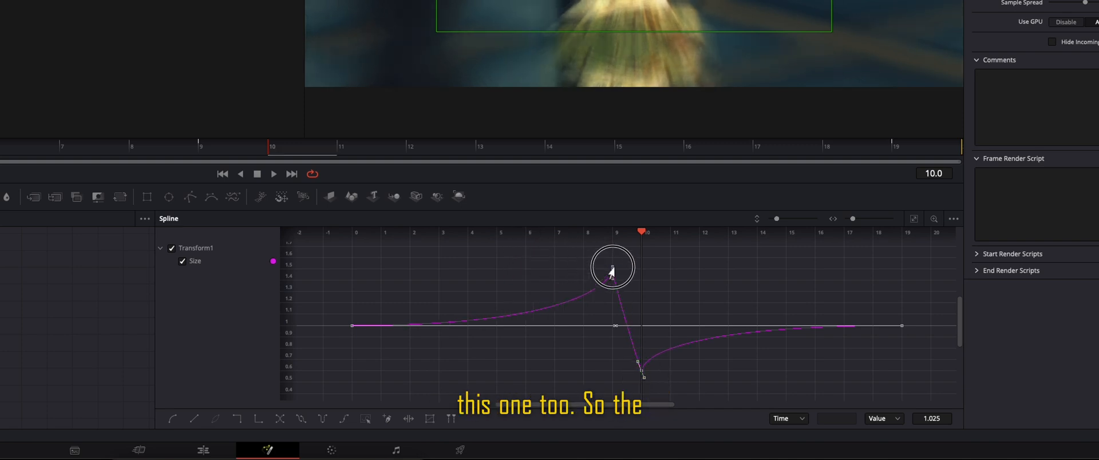
drag(612, 268, 607, 261)
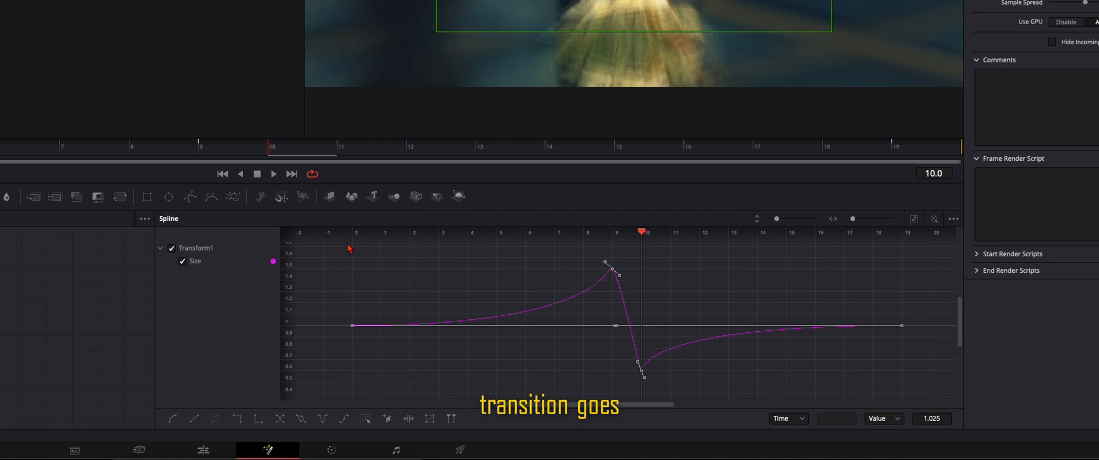